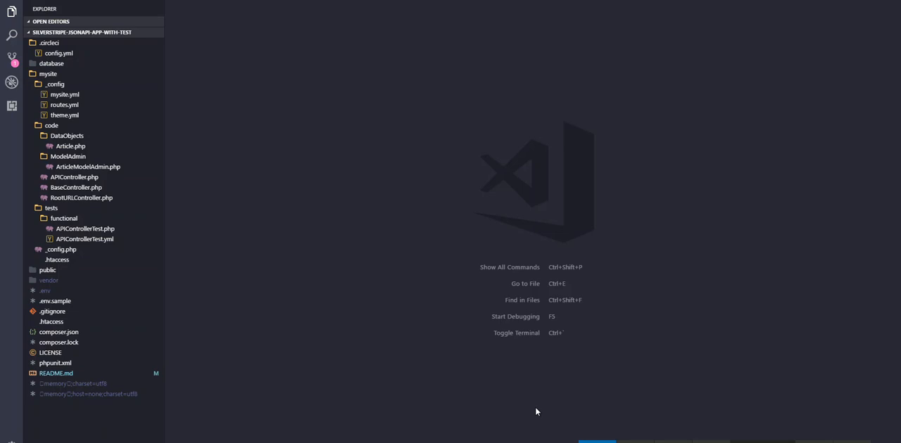
# Open the integrated bash terminal at the silverstripe-jsonapi-app-with-test project folder.
pyautogui.press('ctrl+`')
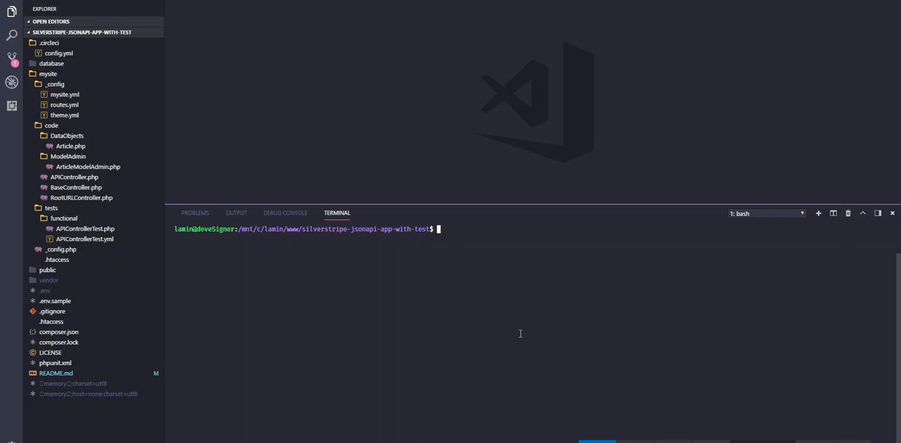
# Run vendor/bin/serve to launch the dev server on localhost:8080.
pyautogui.write('vendor/bi')
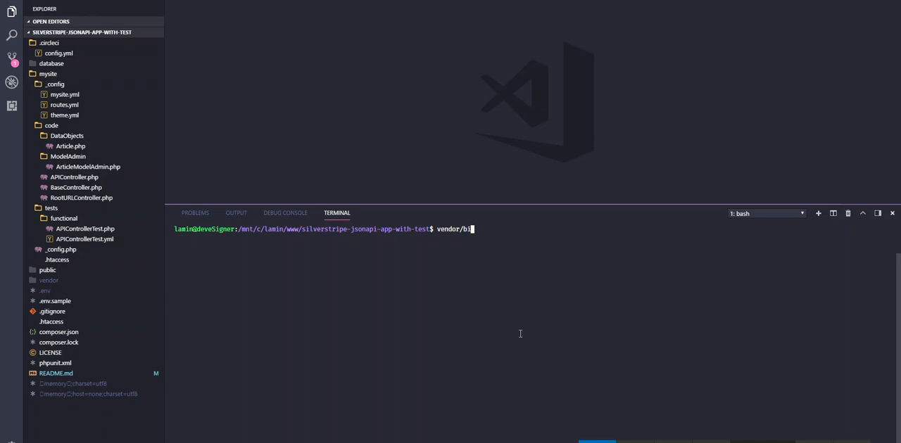
pyautogui.write('n/serve')
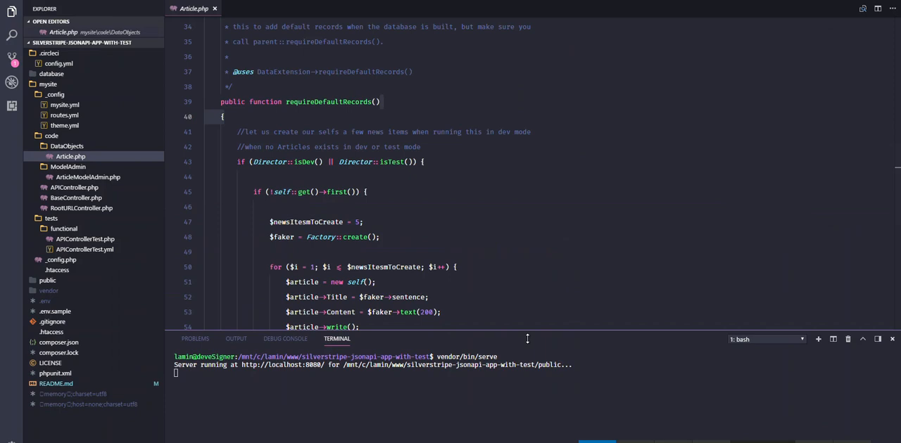
# Review the isTest check and requireDefaultRecords() article seeding in Article.php.
pyautogui.doubleClick(304, 161)
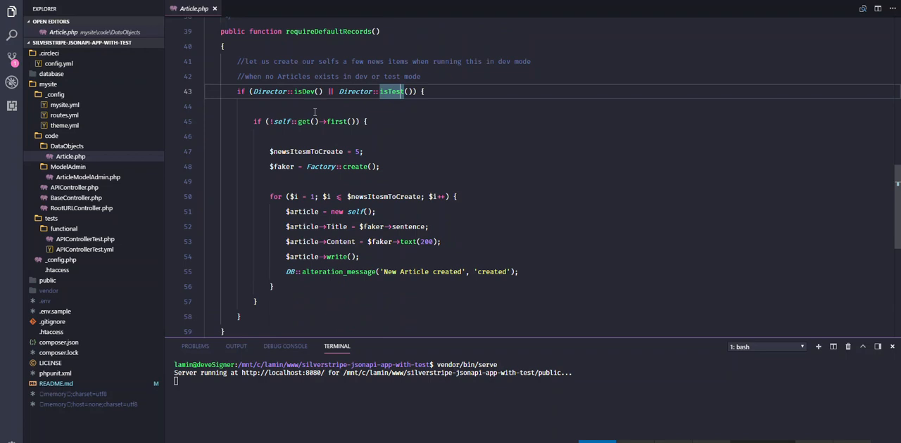
pyautogui.scroll(-3)
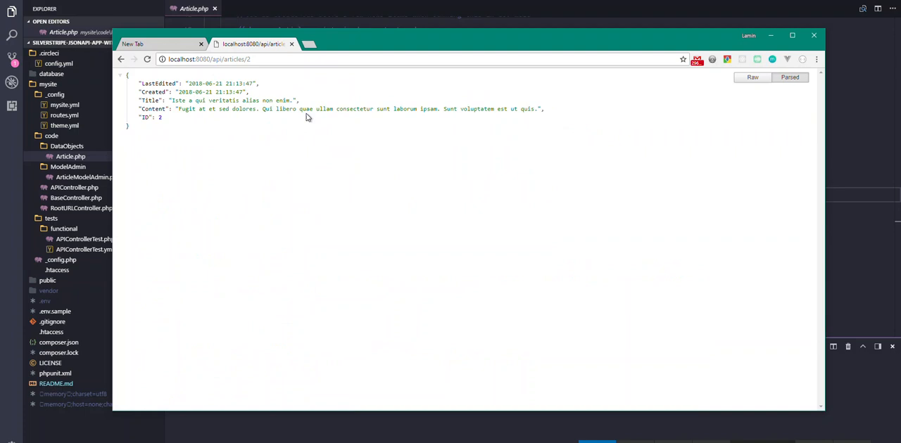
pyautogui.moveTo(366, 247)
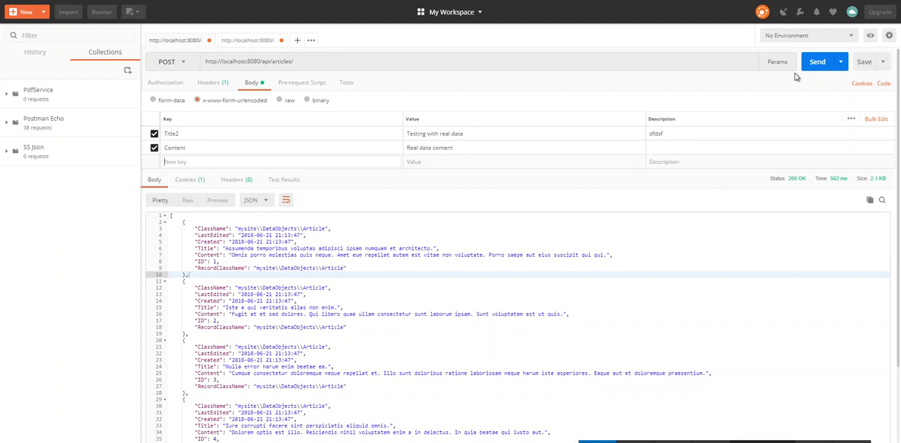
# Send the POST to localhost:8080/api/articles/ with Title2 and Content form fields.
pyautogui.click(817, 61)
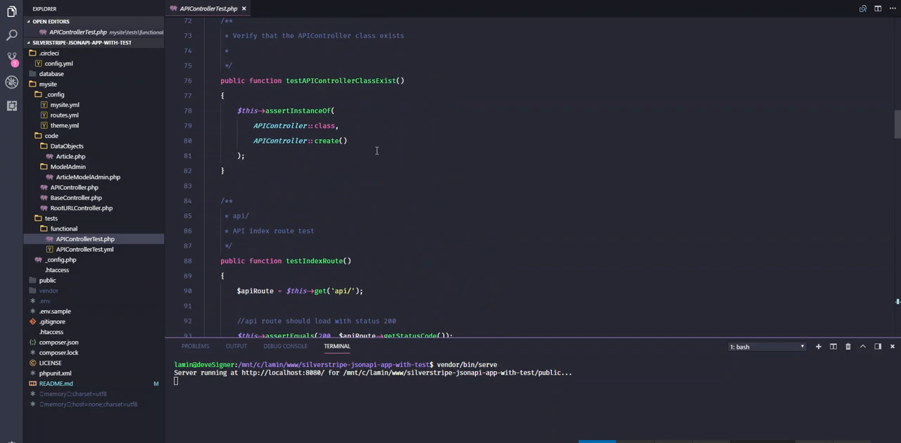
# Review the $requiredFields and $fillableFields arrays in APIController.php.
pyautogui.click(74, 187)
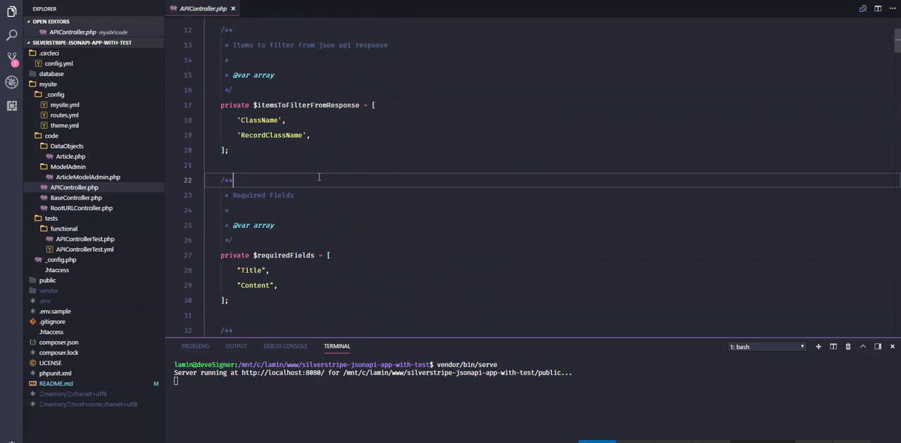
pyautogui.scroll(-3)
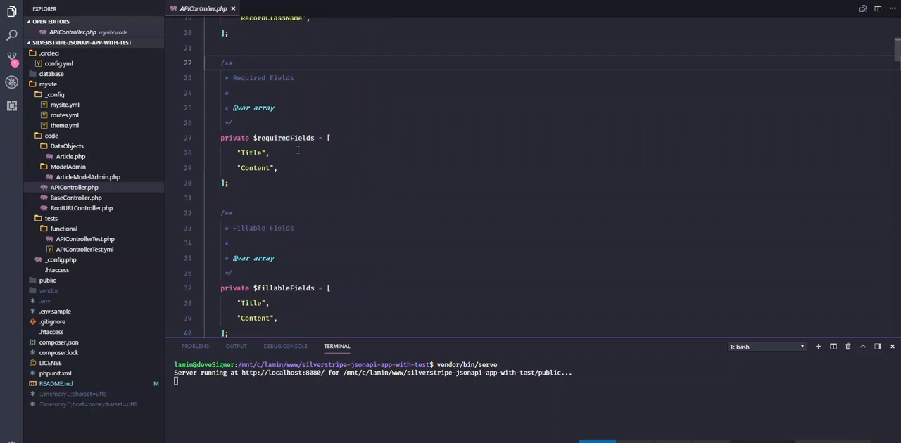
pyautogui.scroll(-3)
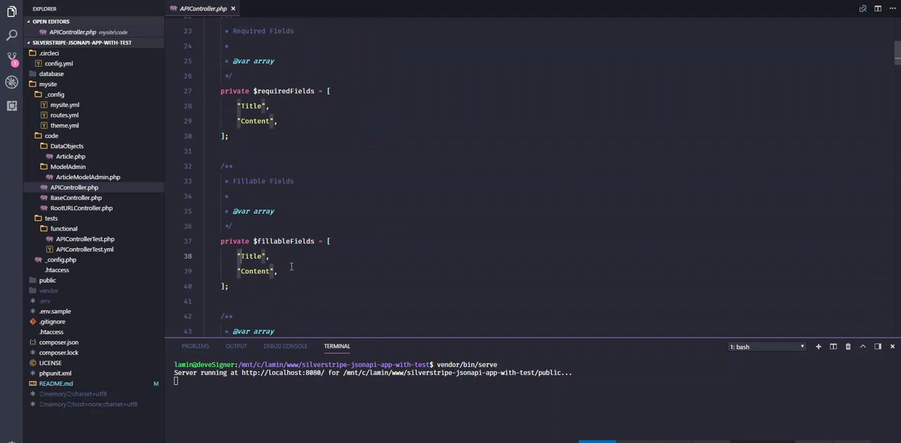
pyautogui.click(270, 256)
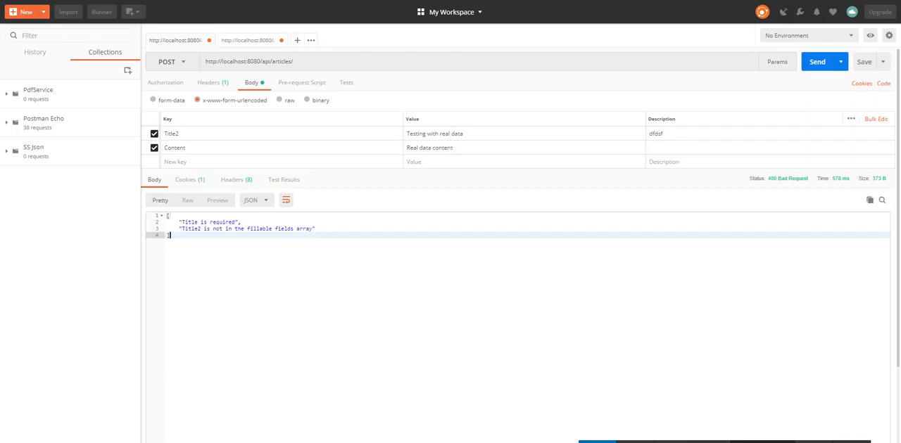
# Resend the POST with key Title, then list all articles to see 'Testing with real data'.
pyautogui.click(187, 134)
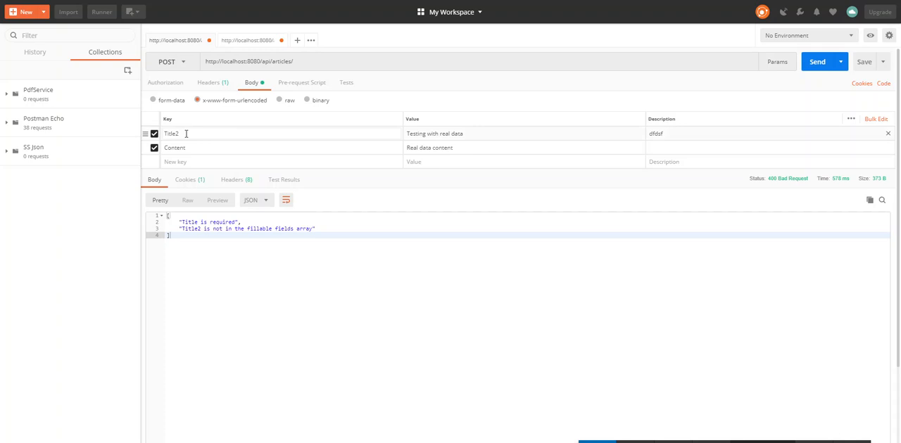
pyautogui.click(817, 61)
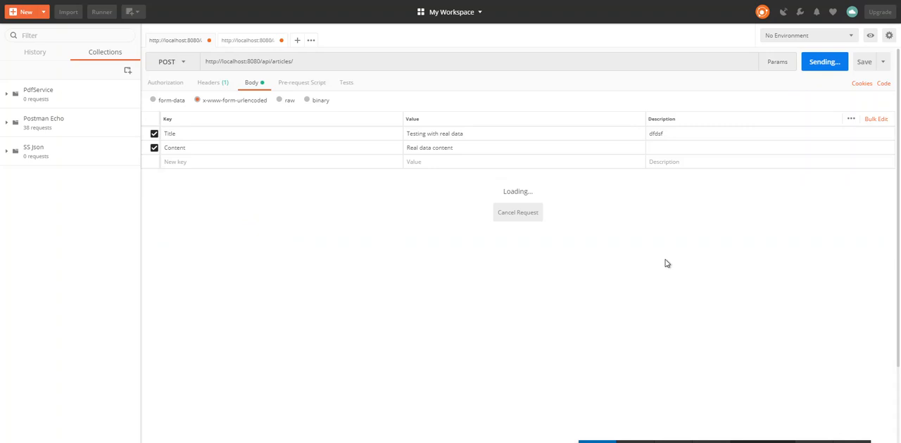
pyautogui.click(824, 61)
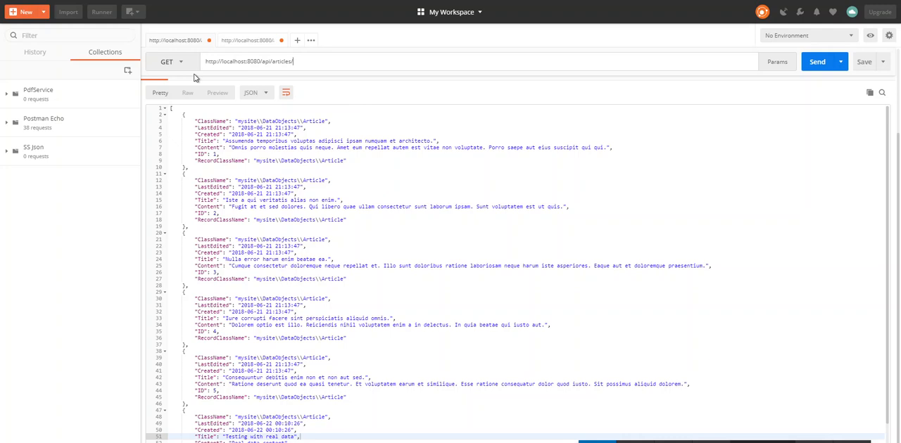
# PUT to api/articles/11 appending (edited) to the Title and Content values.
pyautogui.click(168, 61)
pyautogui.write('Real data content (ed')
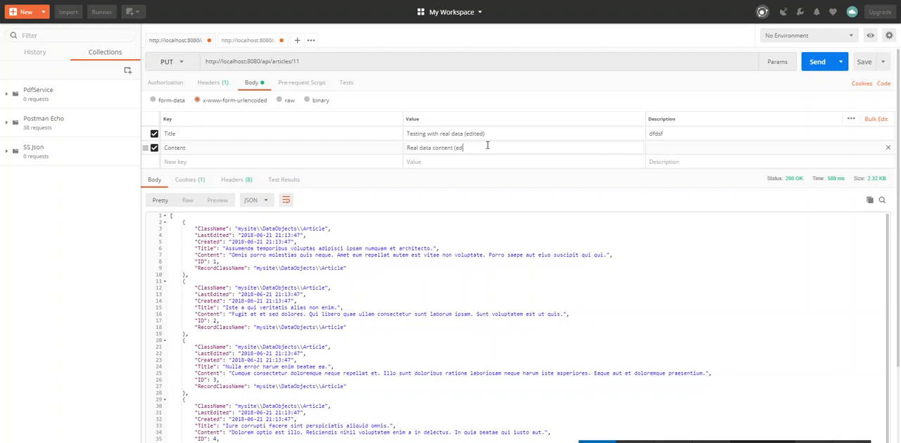
pyautogui.click(817, 62)
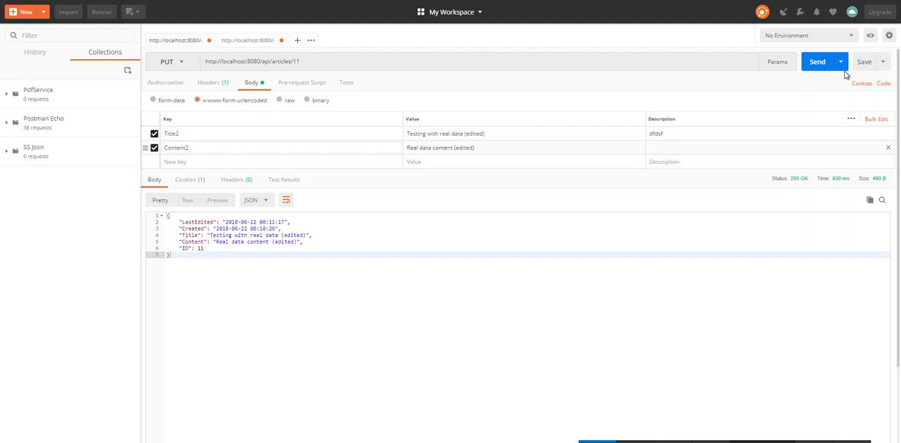
# Resend the PUT with Title2 and Content2 keys and get the 400 validation errors.
pyautogui.click(817, 62)
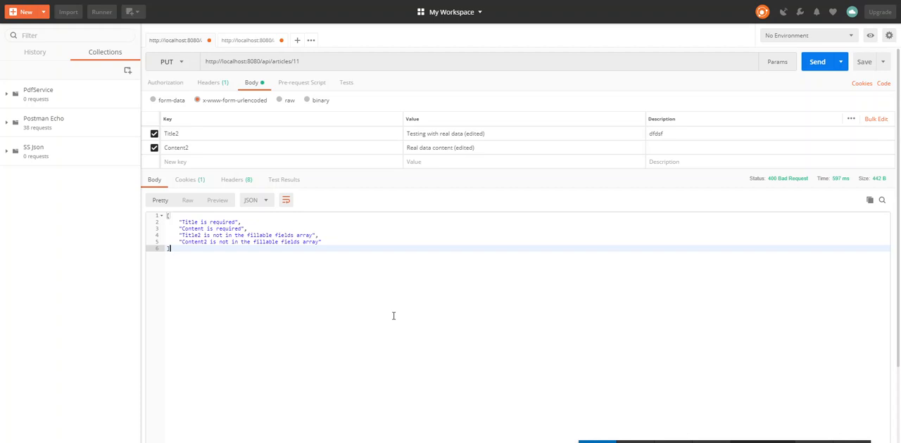
pyautogui.moveTo(258, 247)
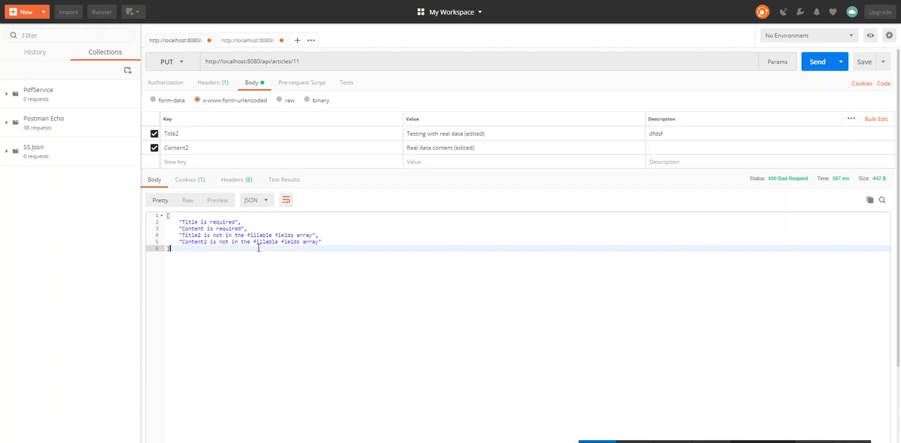
pyautogui.click(169, 62)
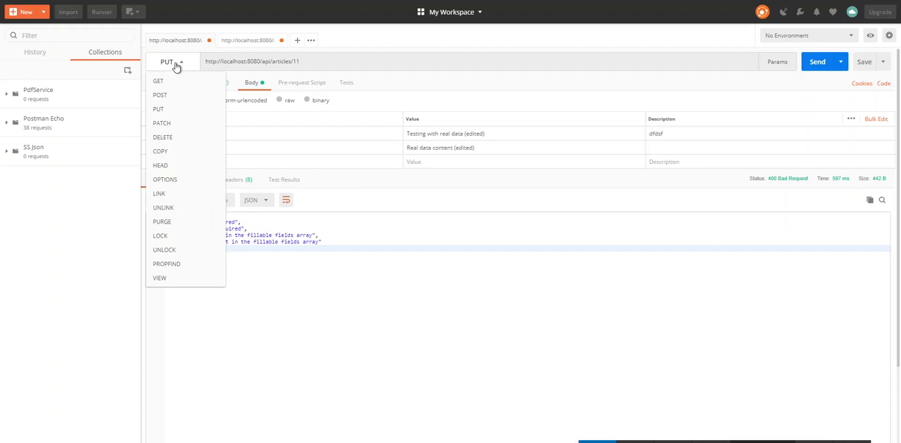
# GET api/articles/11 returning 404 Not Found, then request the full articles list.
pyautogui.click(163, 137)
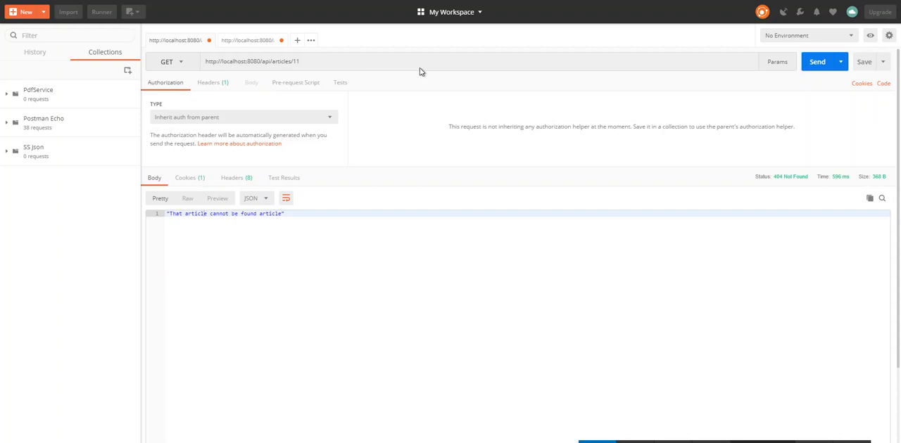
pyautogui.click(817, 61)
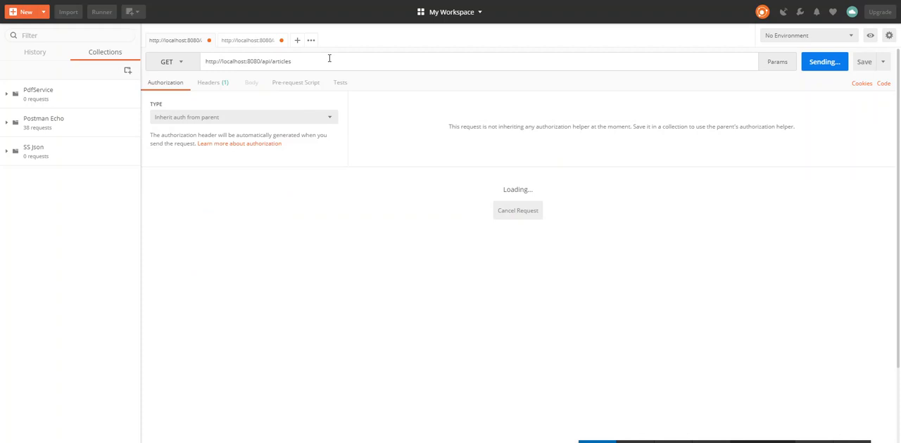
# Kill the terminal running vendor/bin/serve, leaving a fresh bash prompt.
pyautogui.click(824, 61)
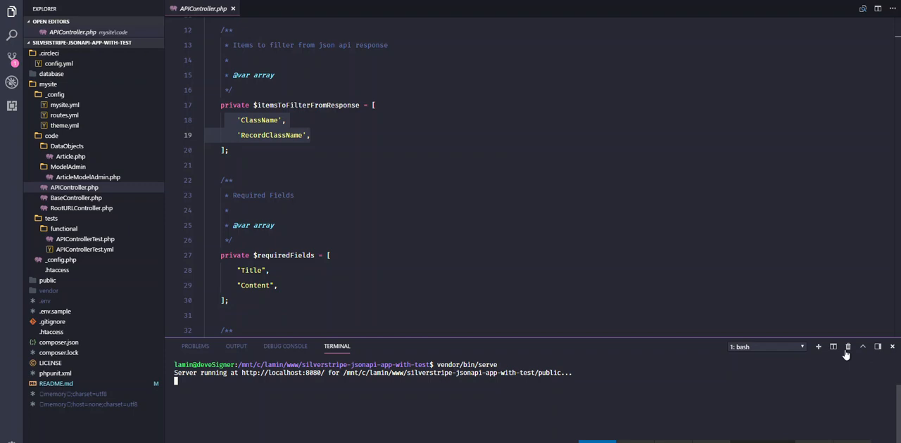
pyautogui.click(832, 346)
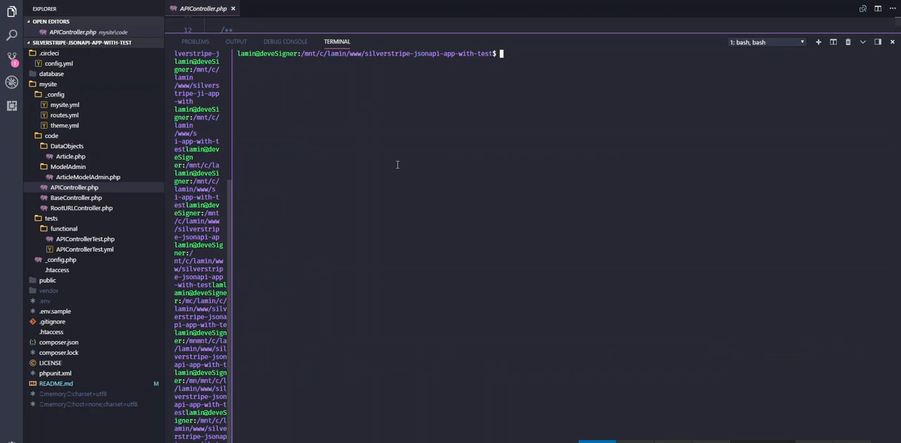
# Run vendor/bin/phpunit in the terminal, getting OK: 7 tests, 15 assertions.
pyautogui.write('vn')
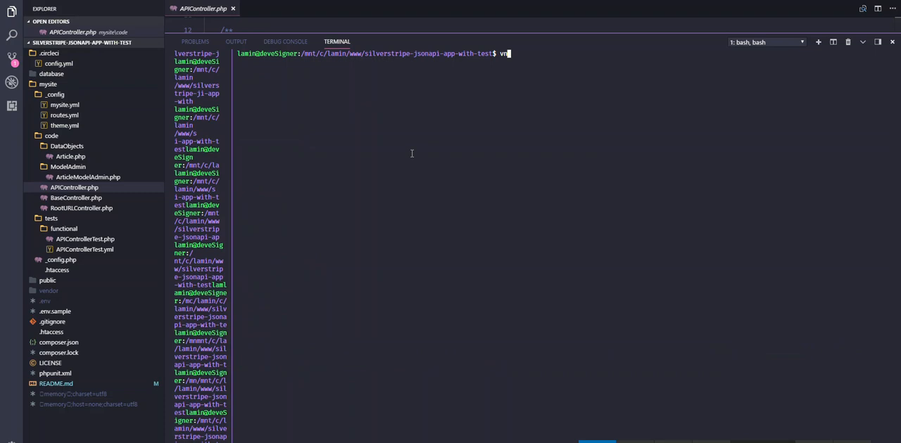
pyautogui.write('endor/bin/phpunit')
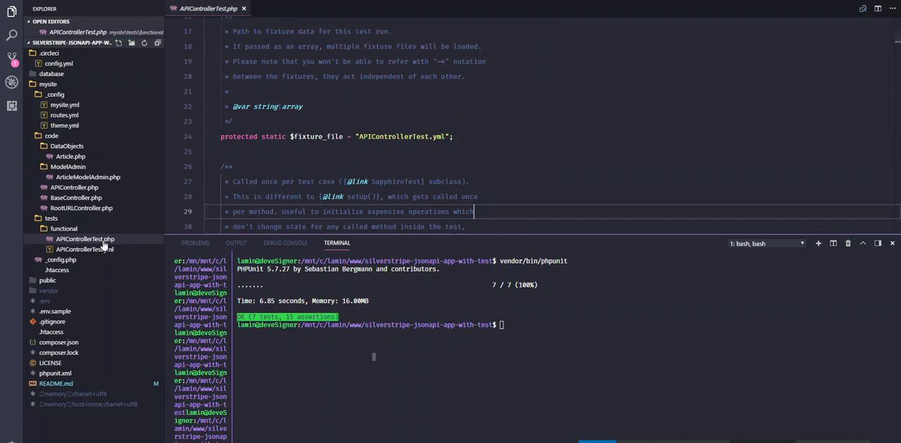
# Scroll APIControllerTest.php through the fixture setup and testIndexRoute down to testArticlesRoute.
pyautogui.scroll(-3)
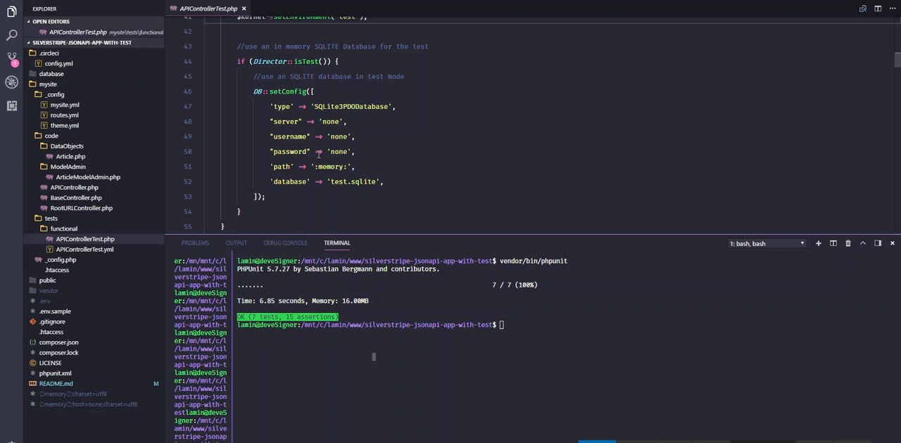
pyautogui.scroll(-3)
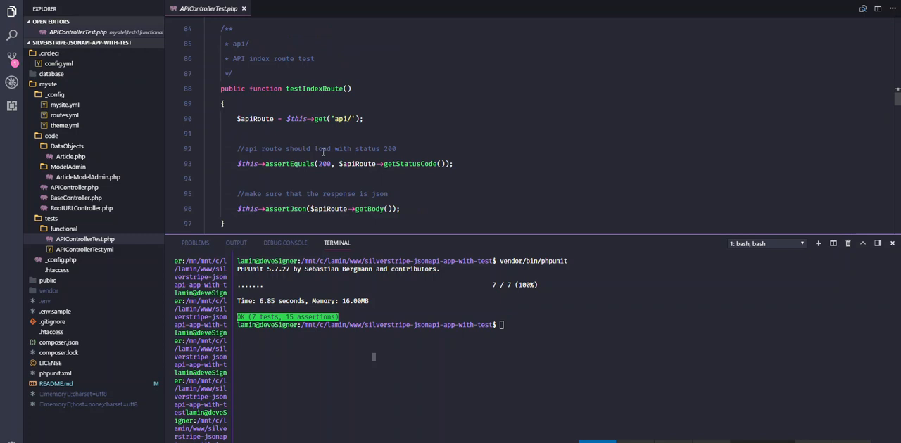
pyautogui.scroll(-3)
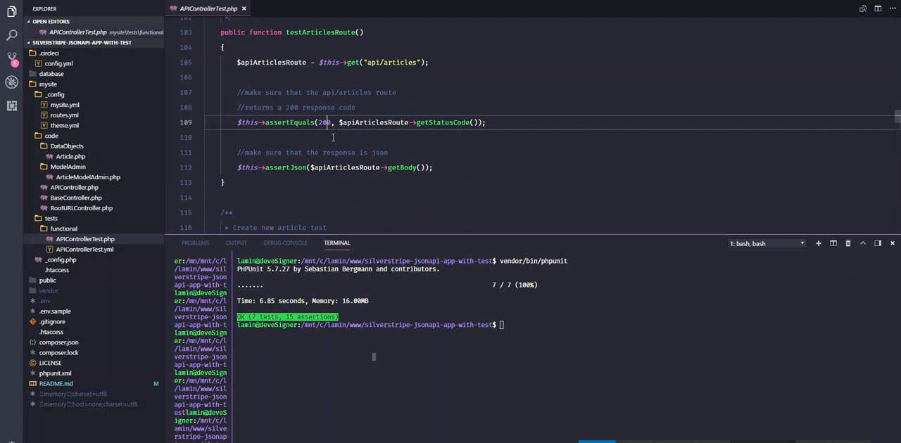
# Change testArticlesRoute's expected status to 404 to see it fail, then restore 200.
pyautogui.press('Backspace')
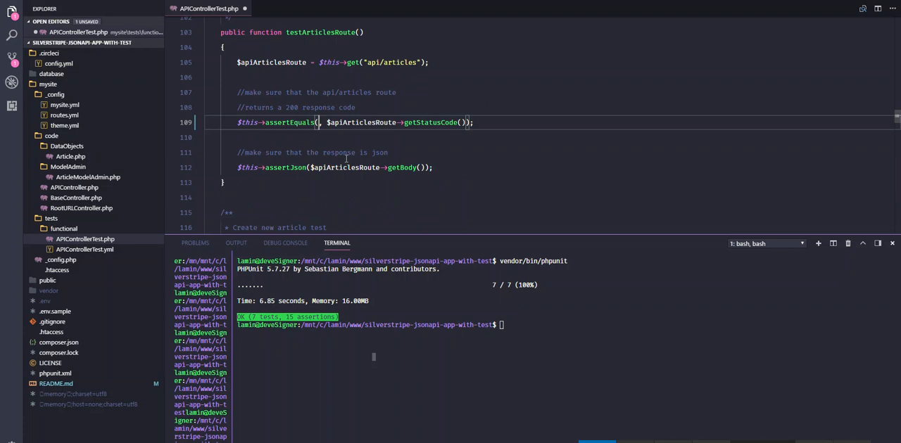
pyautogui.write('404')
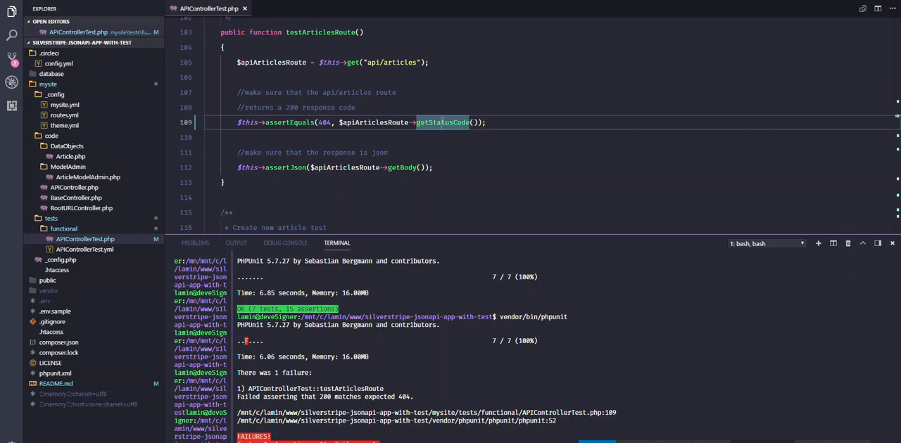
pyautogui.write('200')
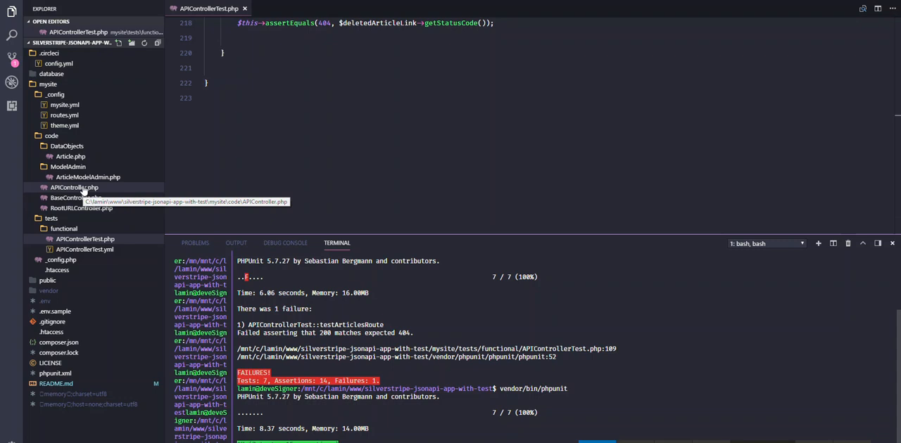
# Read through APIController.php's articles, showArticle, updateArticle, deleteArticle and field-validation handlers.
pyautogui.click(73, 187)
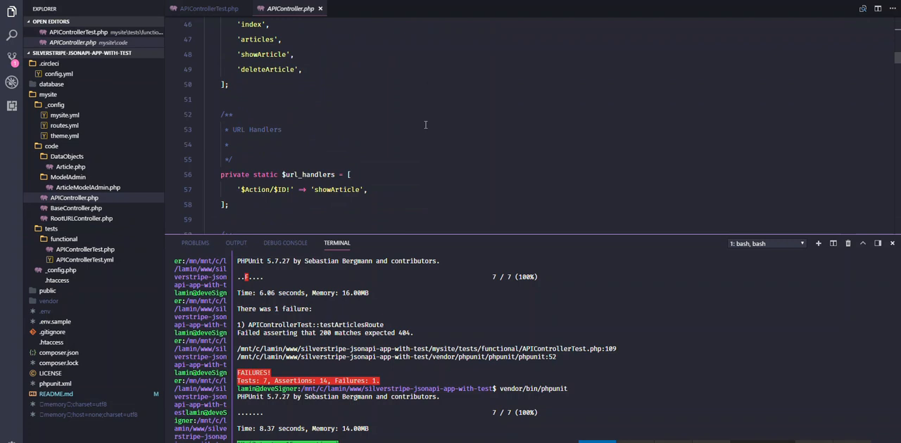
pyautogui.scroll(-3)
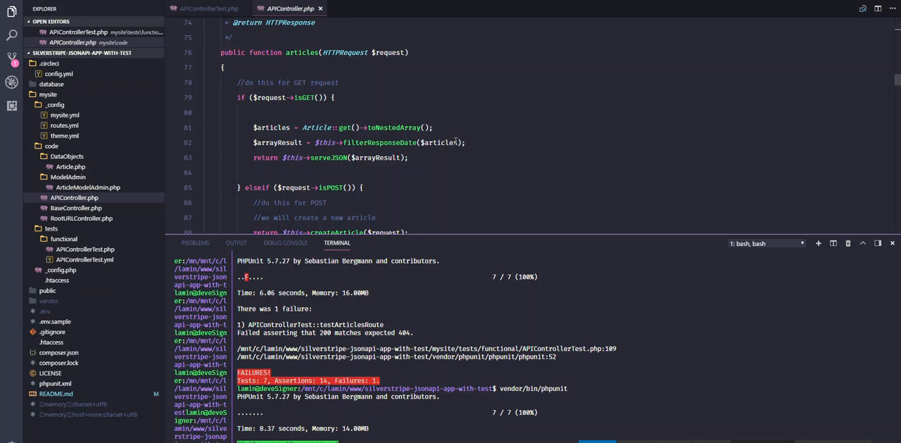
pyautogui.scroll(-3)
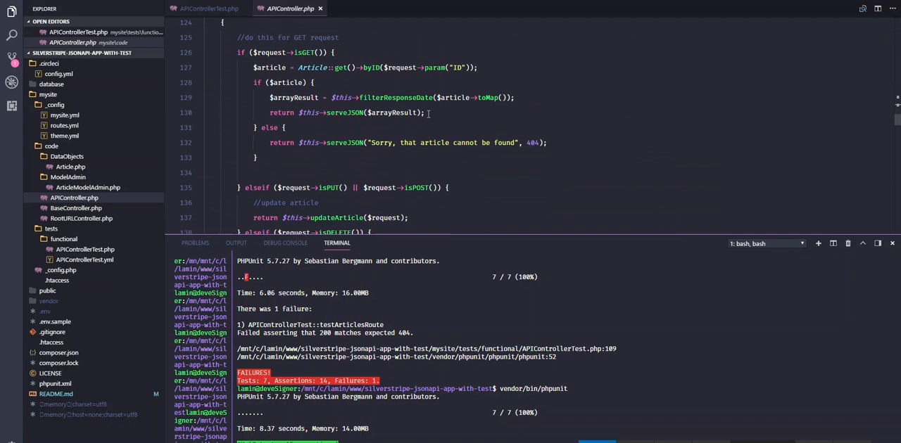
pyautogui.scroll(-3)
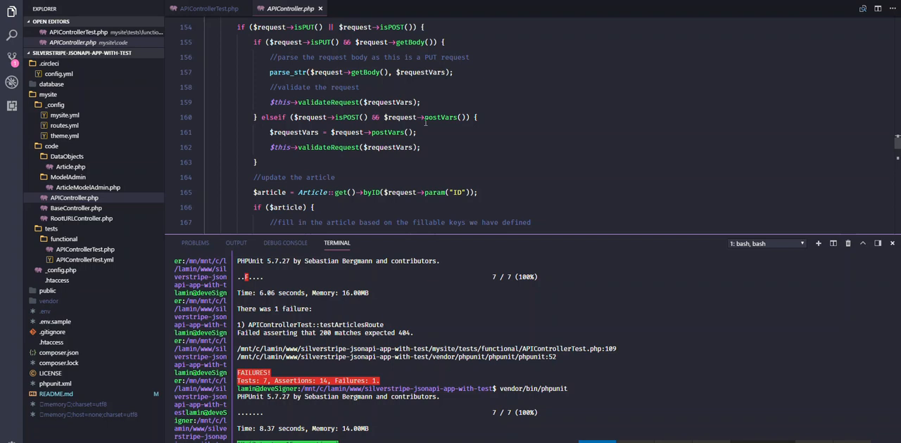
pyautogui.scroll(-3)
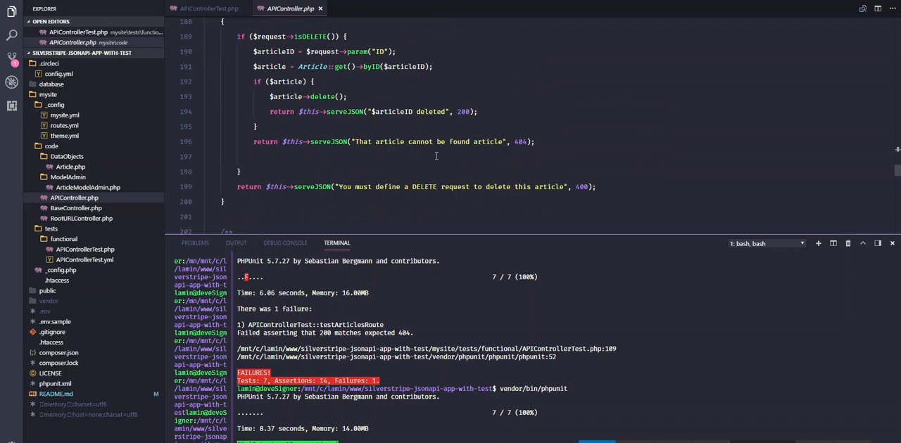
pyautogui.scroll(-3)
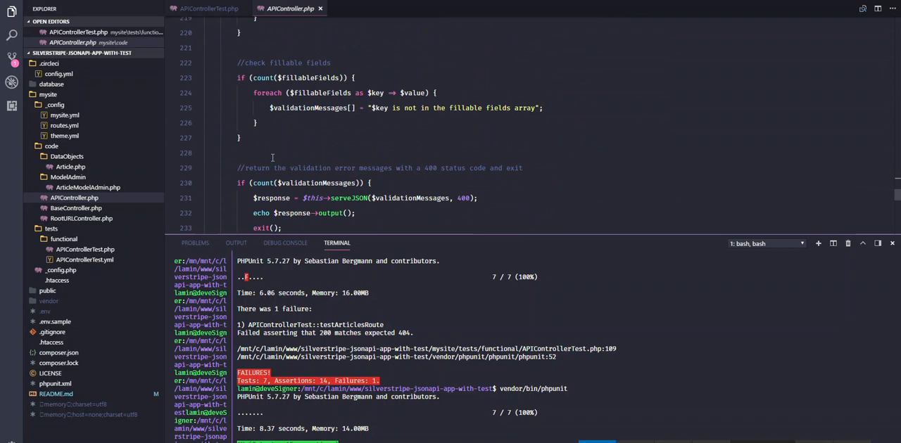